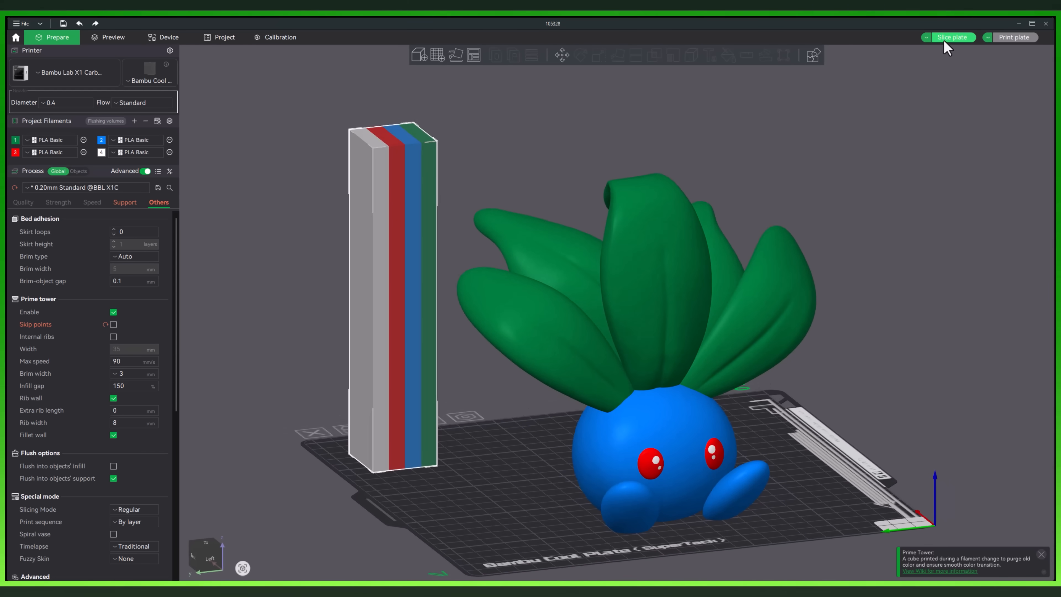
Slice the plate with the leafy blue figure and its striped prime tower.
left_click(950, 37)
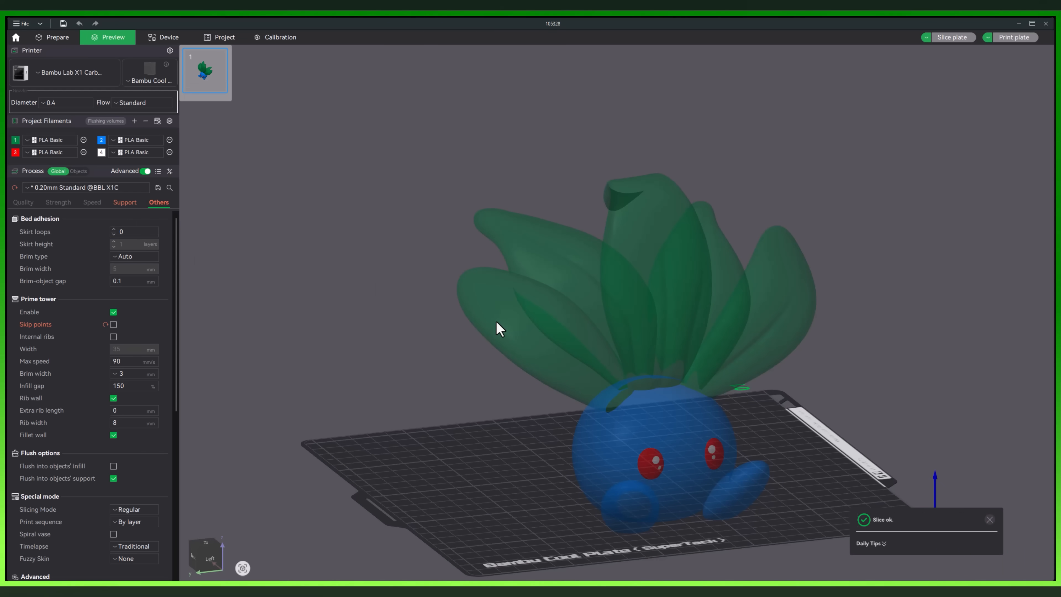
Show the sliced preview with per-filament usage and about 12h49m print time.
left_click(952, 37)
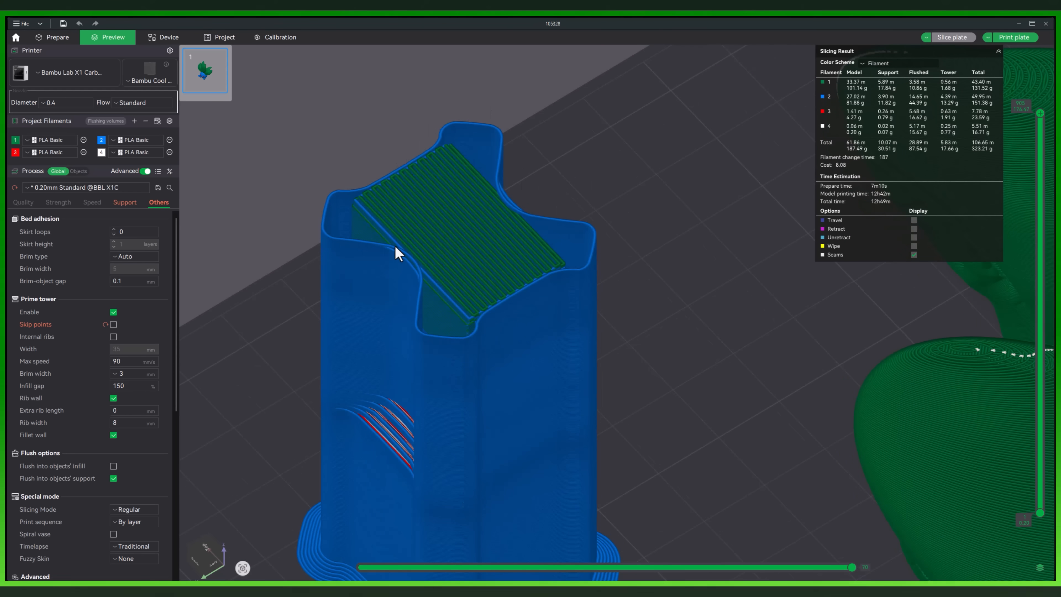
mouse_move(519, 299)
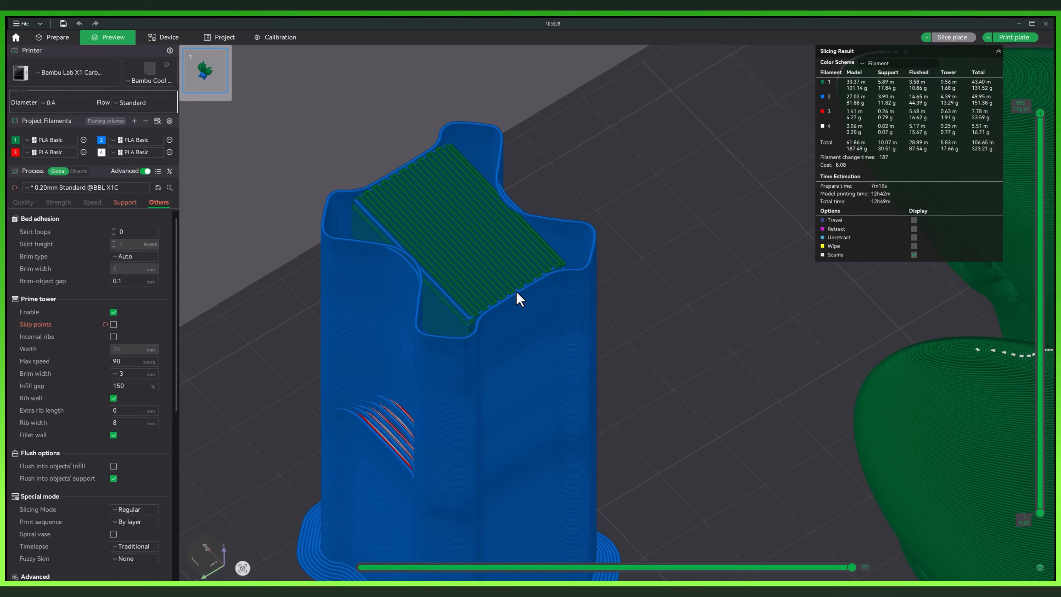
mouse_move(507, 188)
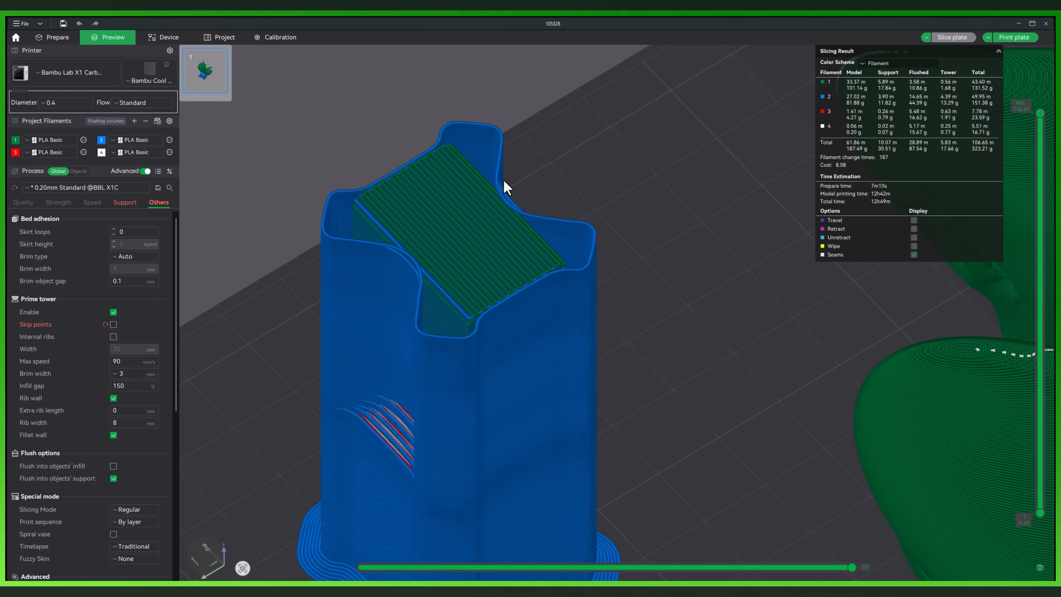
mouse_move(1027, 311)
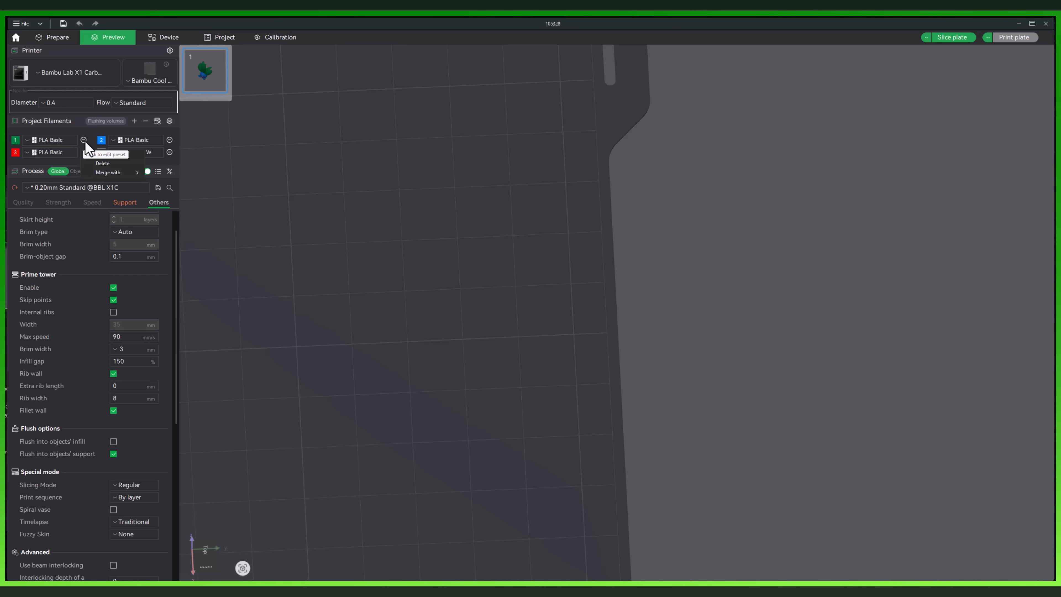
Review the first filament's settings, then raise the layer slider to higher sliced layers.
left_click(108, 151)
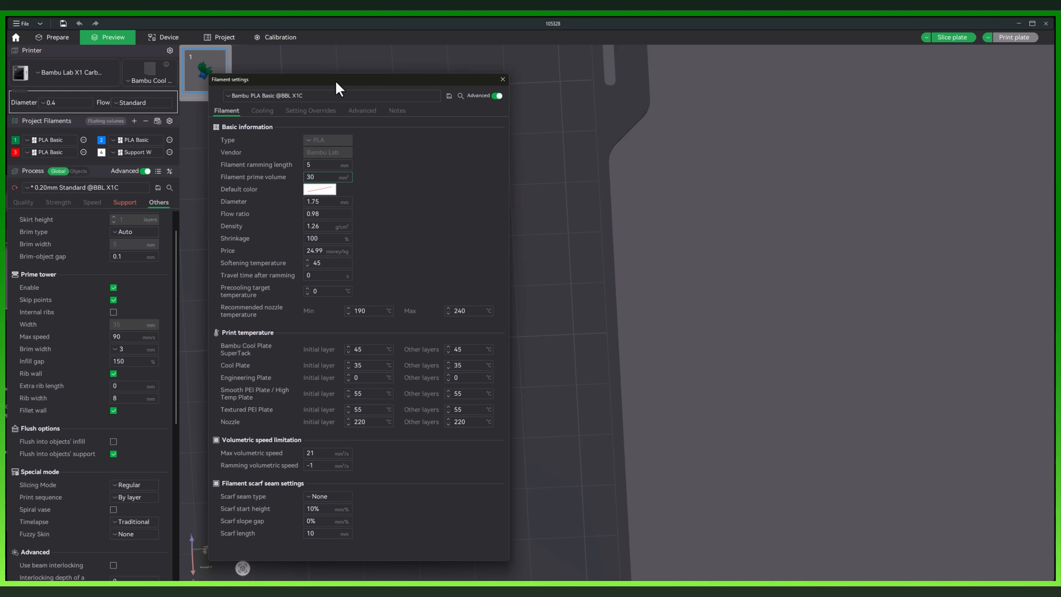
mouse_move(223, 188)
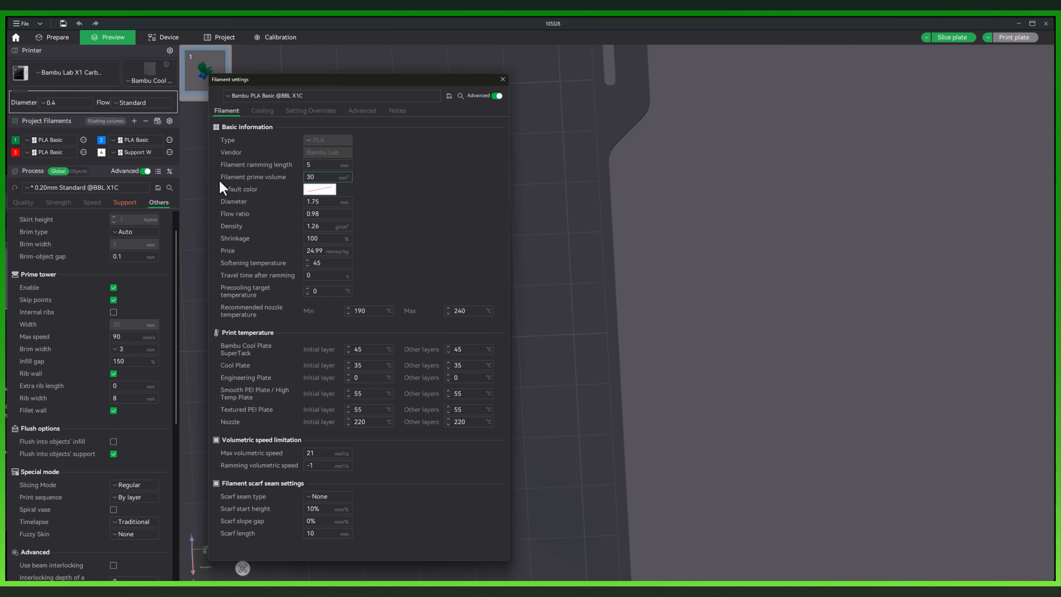
left_click(502, 79)
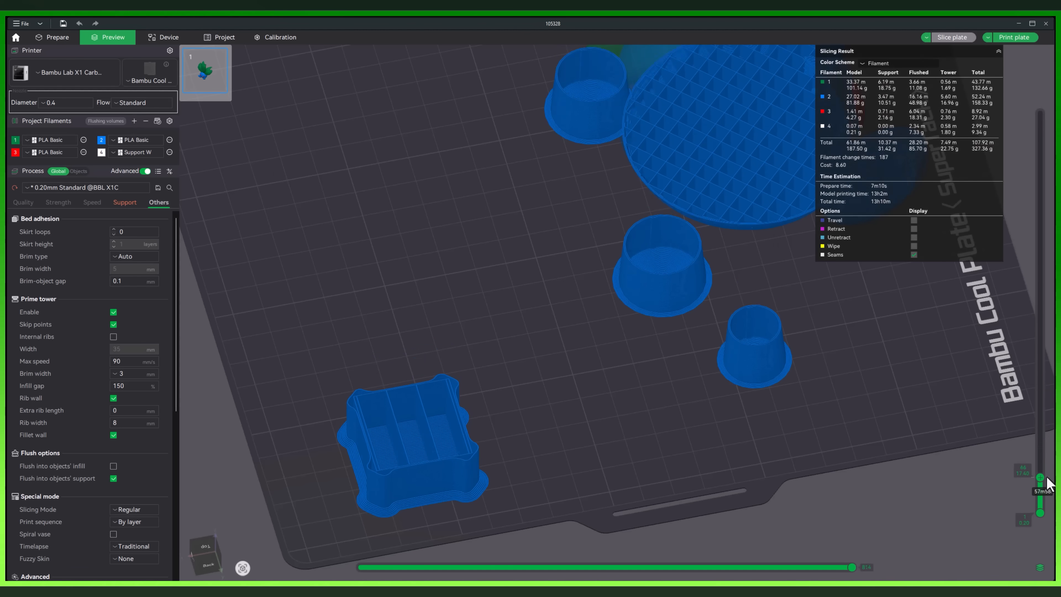
left_click_drag(1040, 477, 1040, 412)
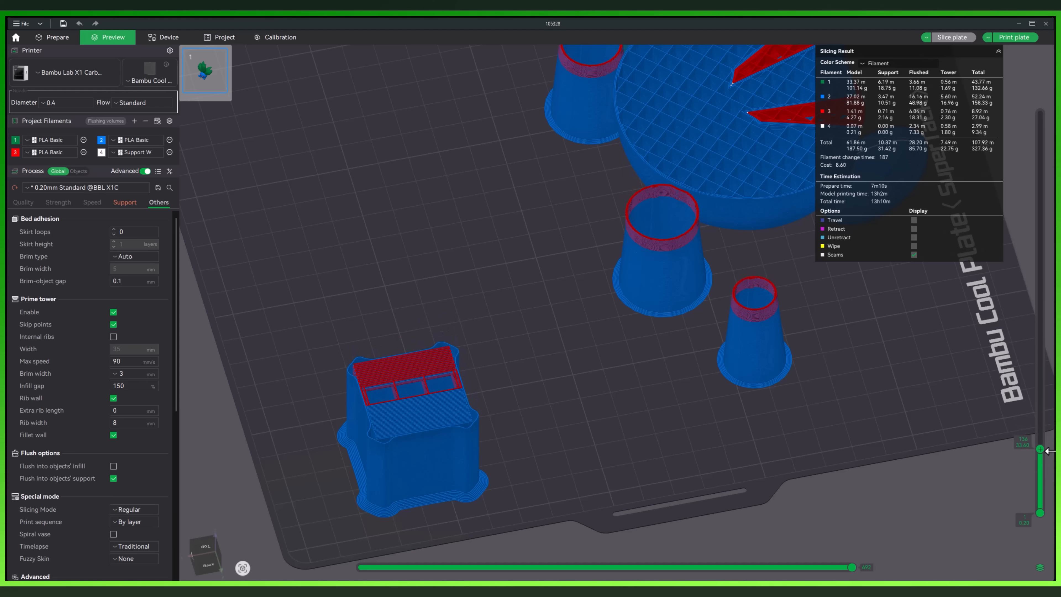
left_click_drag(1039, 448, 1039, 436)
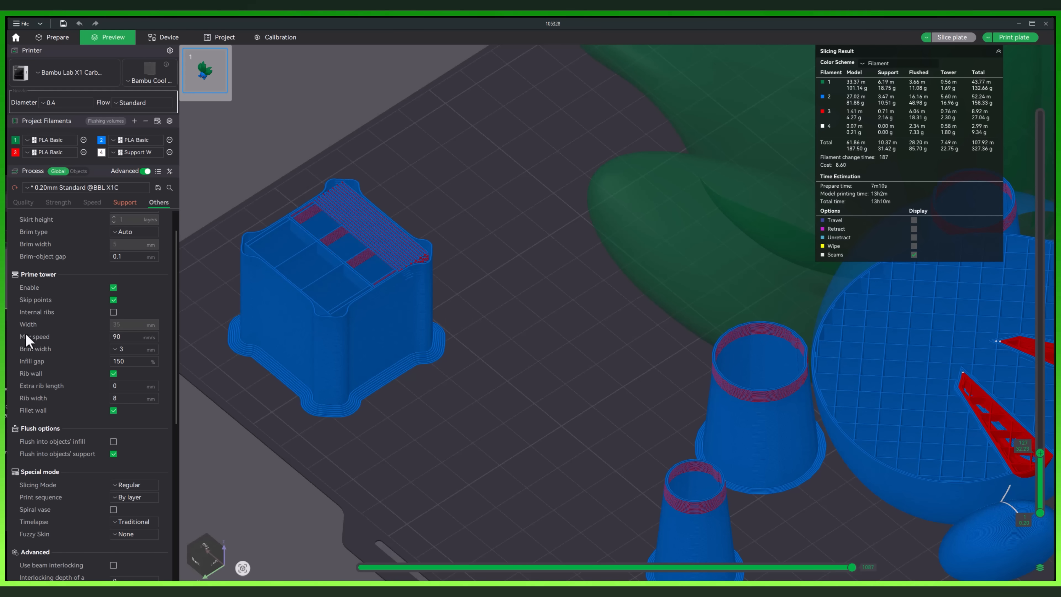
mouse_move(63, 383)
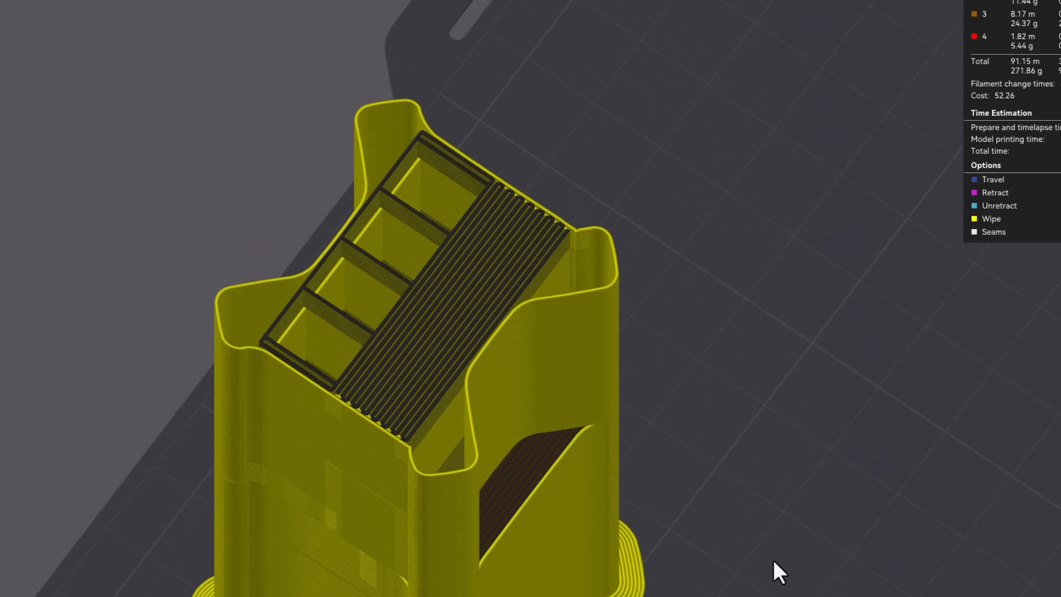
Orbit around the yellow prime tower and play back part of the layer's tool path.
left_click_drag(778, 572, 301, 392)
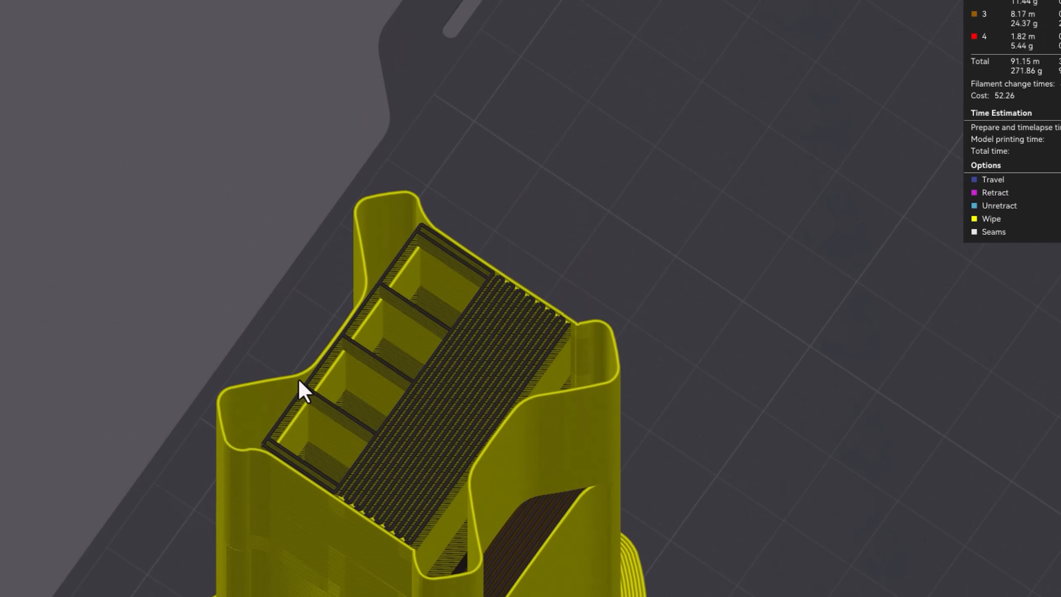
mouse_move(423, 331)
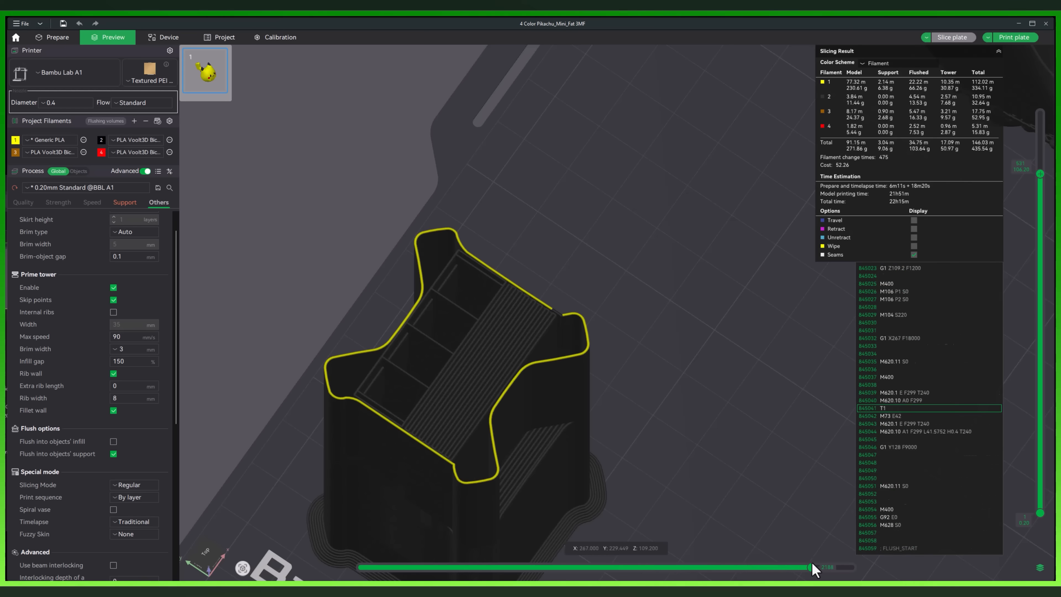
left_click_drag(810, 567, 831, 566)
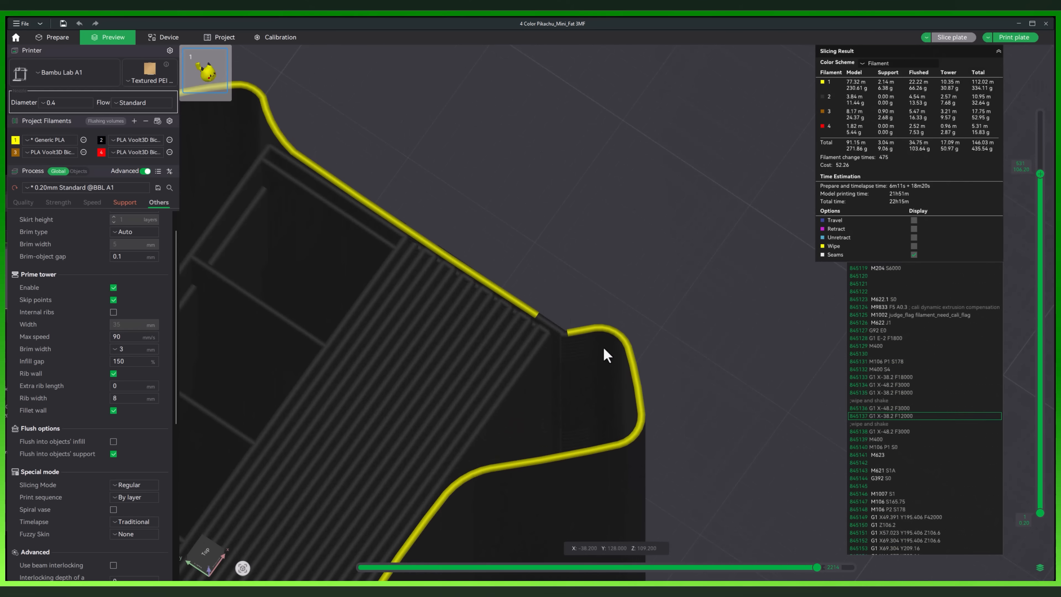
left_click_drag(817, 567, 850, 567)
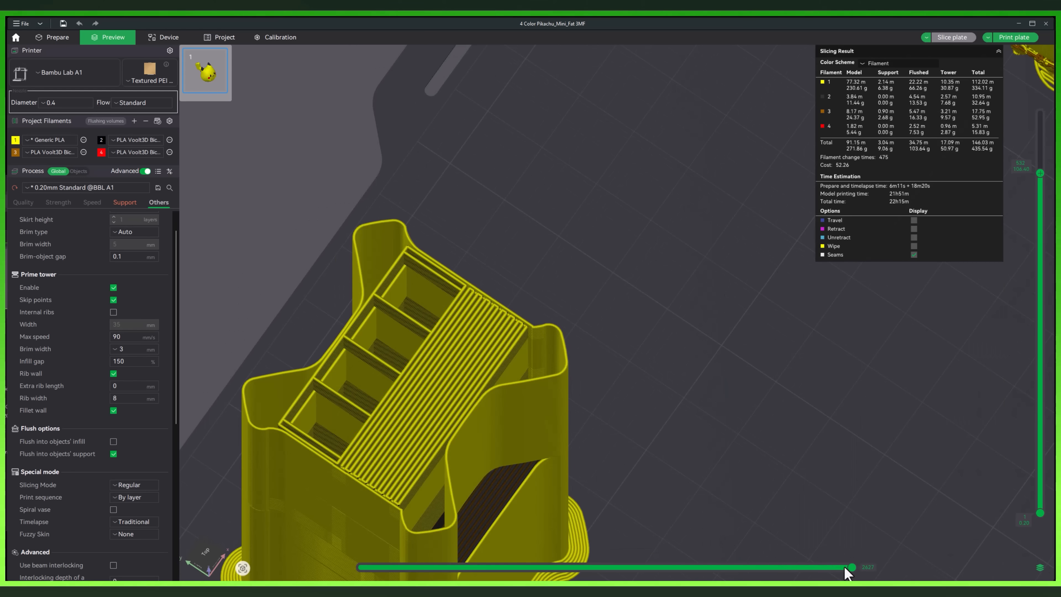
left_click_drag(849, 567, 707, 574)
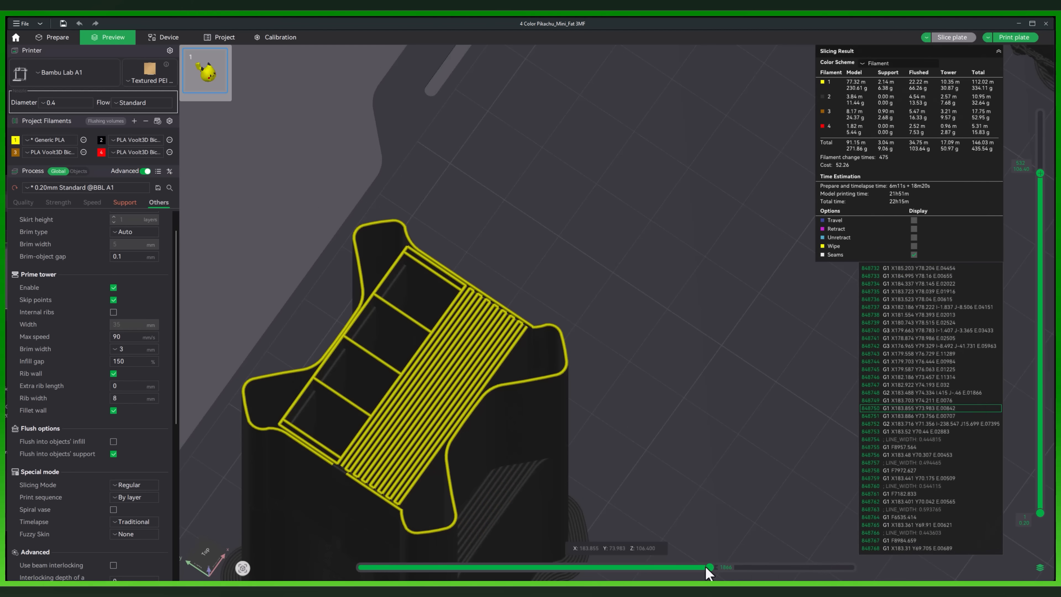
Rewind the layer and follow the moves where the ribbed prime tower is printed.
left_click_drag(708, 566, 366, 567)
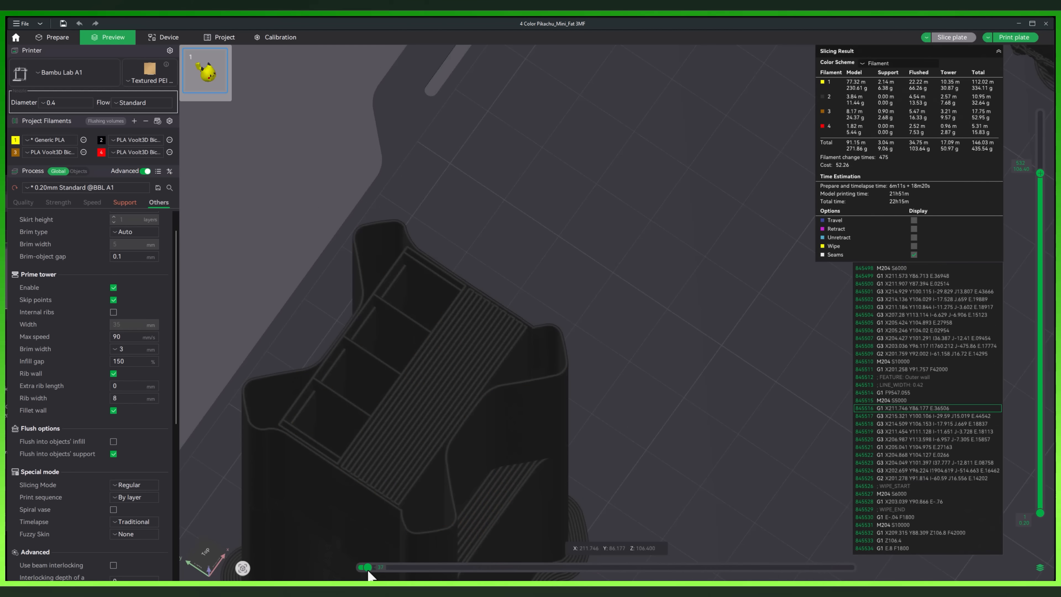
left_click_drag(365, 566, 404, 567)
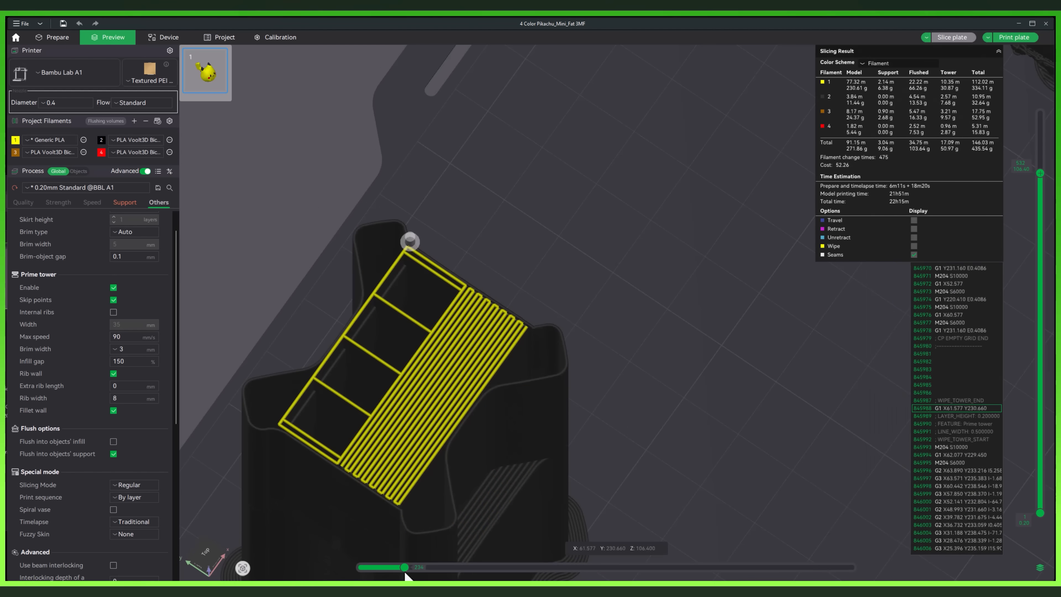
left_click_drag(404, 567, 406, 567)
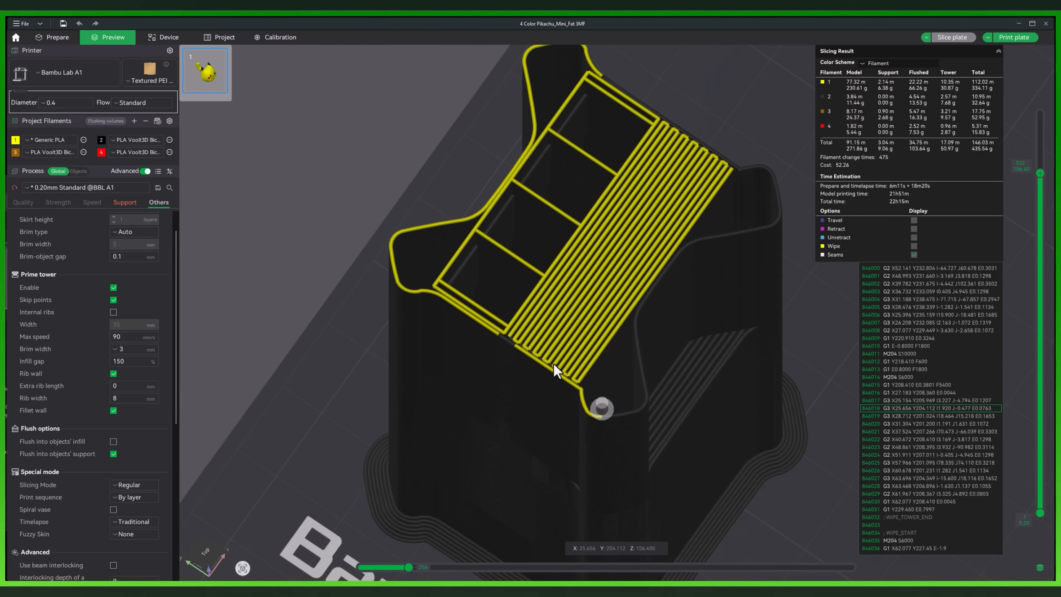
left_click_drag(408, 567, 442, 567)
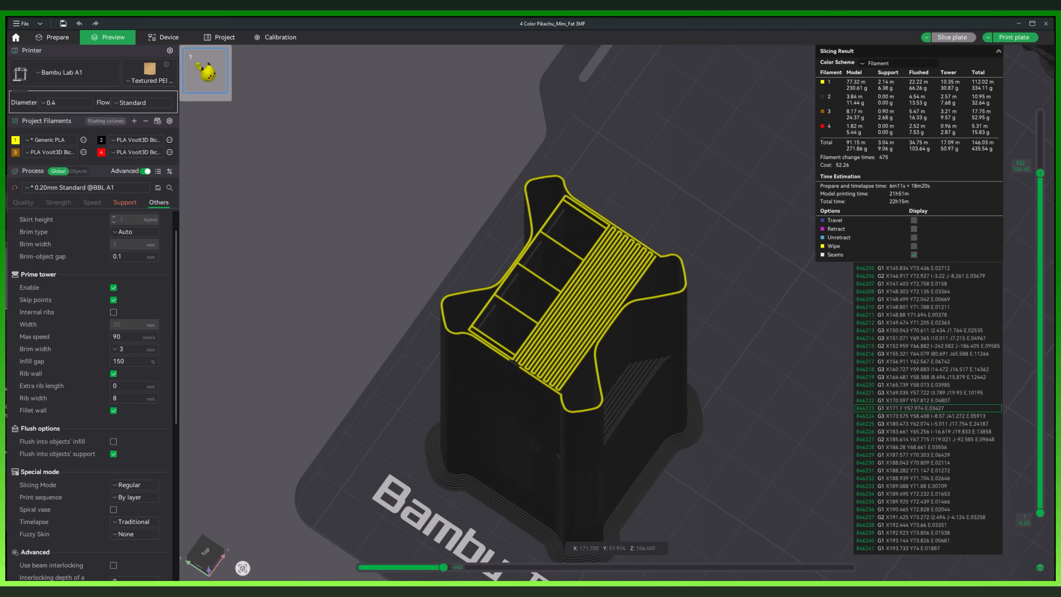
In Prepare, turn off the prime tower's Rib wall under Others.
left_click(57, 37)
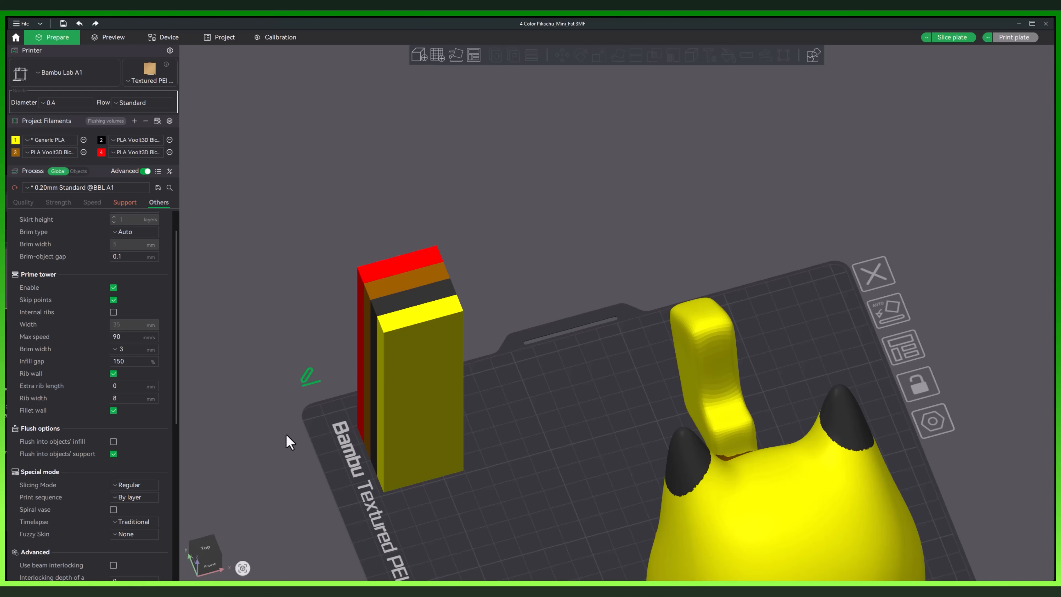
mouse_move(522, 367)
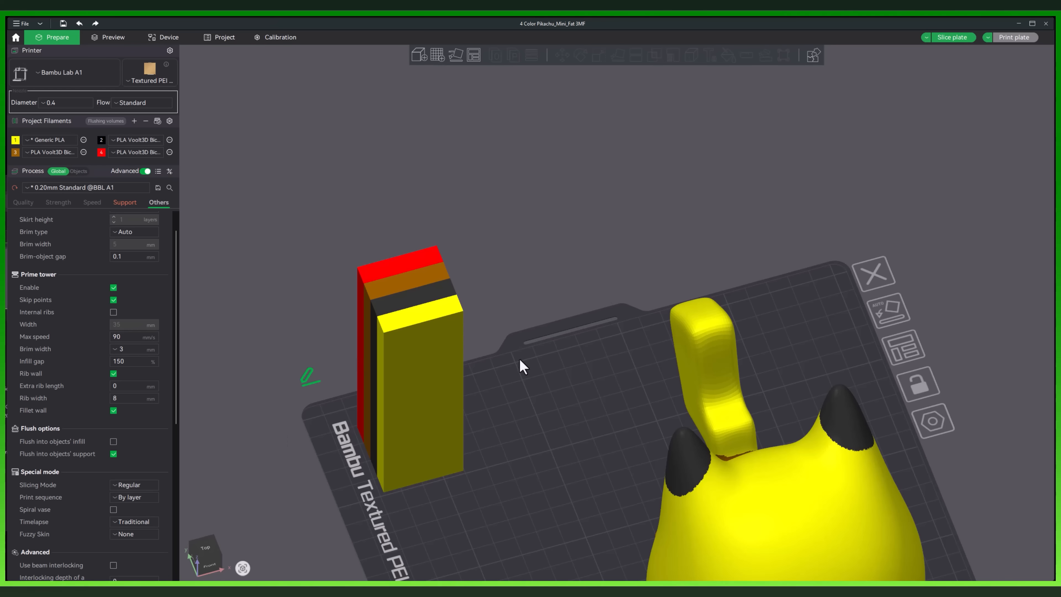
mouse_move(370, 309)
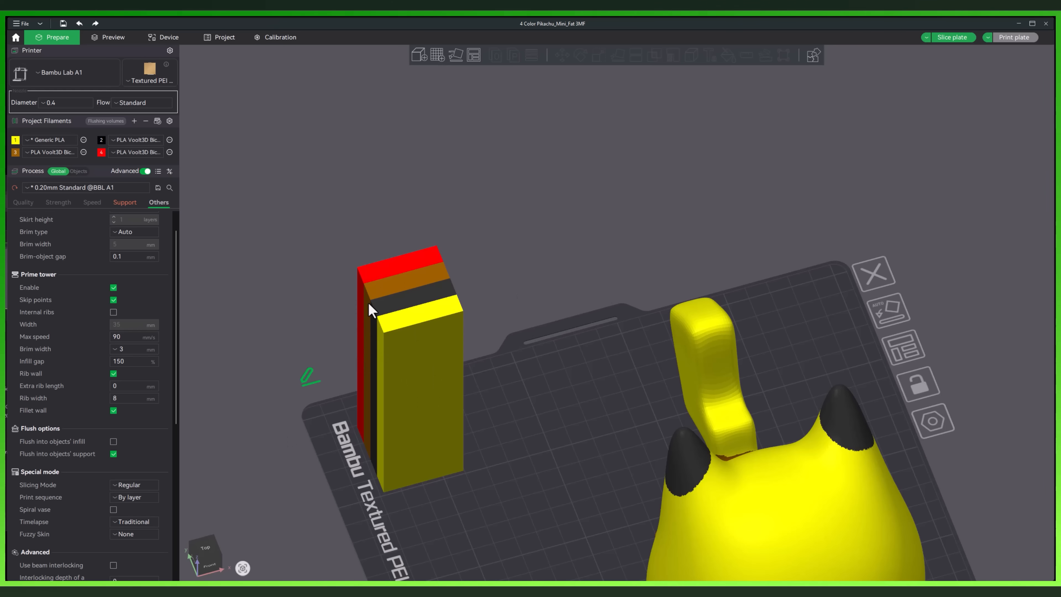
mouse_move(397, 302)
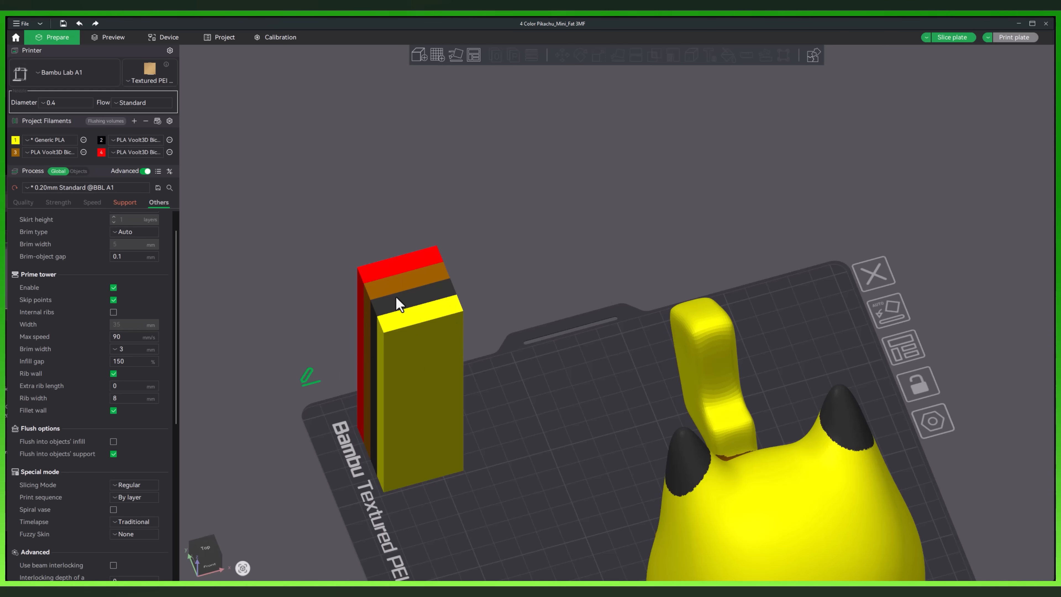
mouse_move(27, 385)
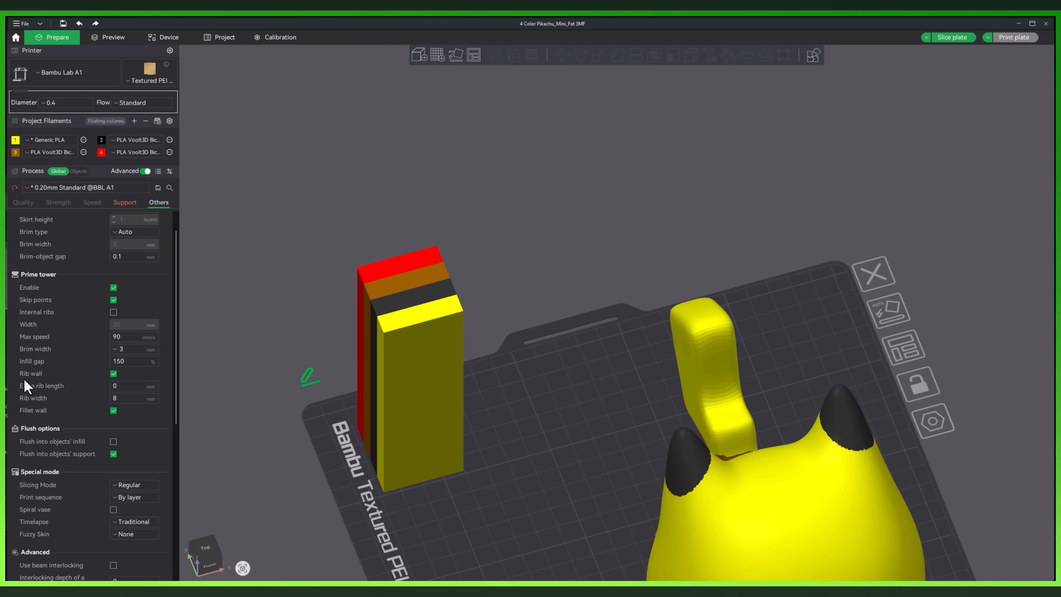
mouse_move(84, 386)
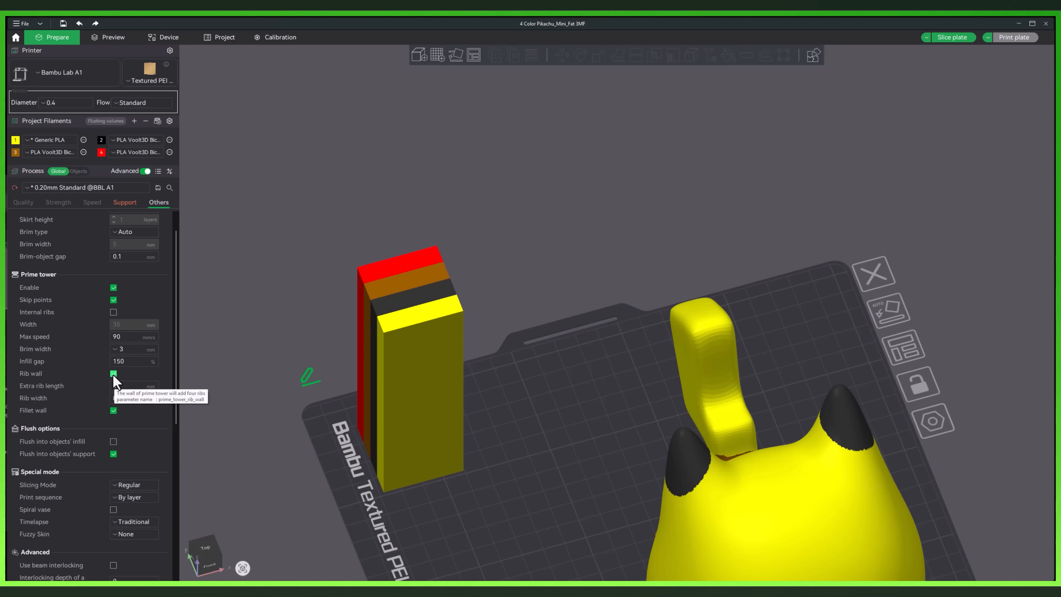
left_click(113, 374)
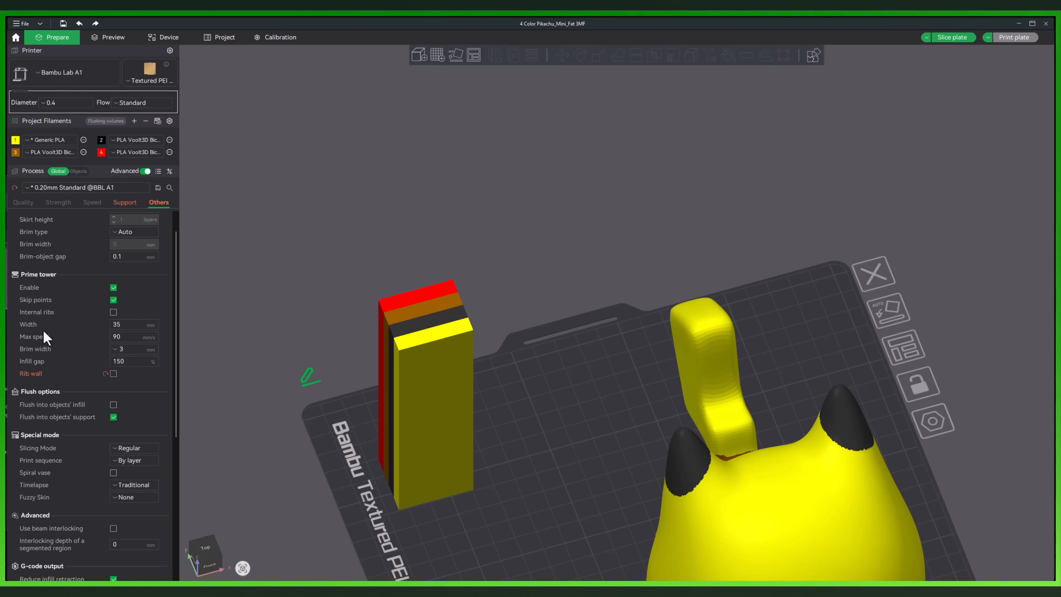
Set the prime tower Width to 30 mm.
left_click(133, 324)
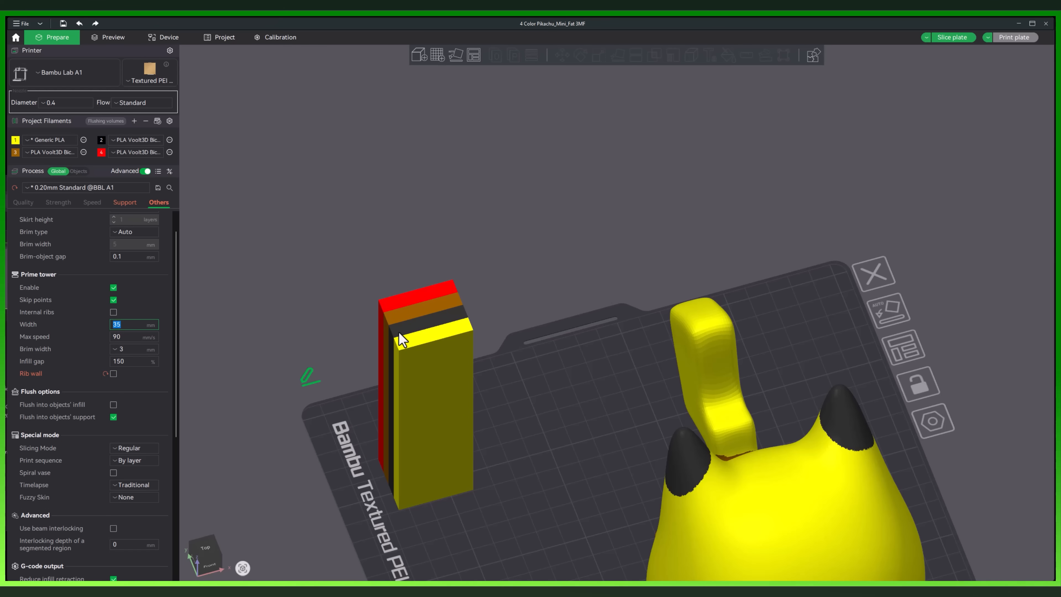
type("10")
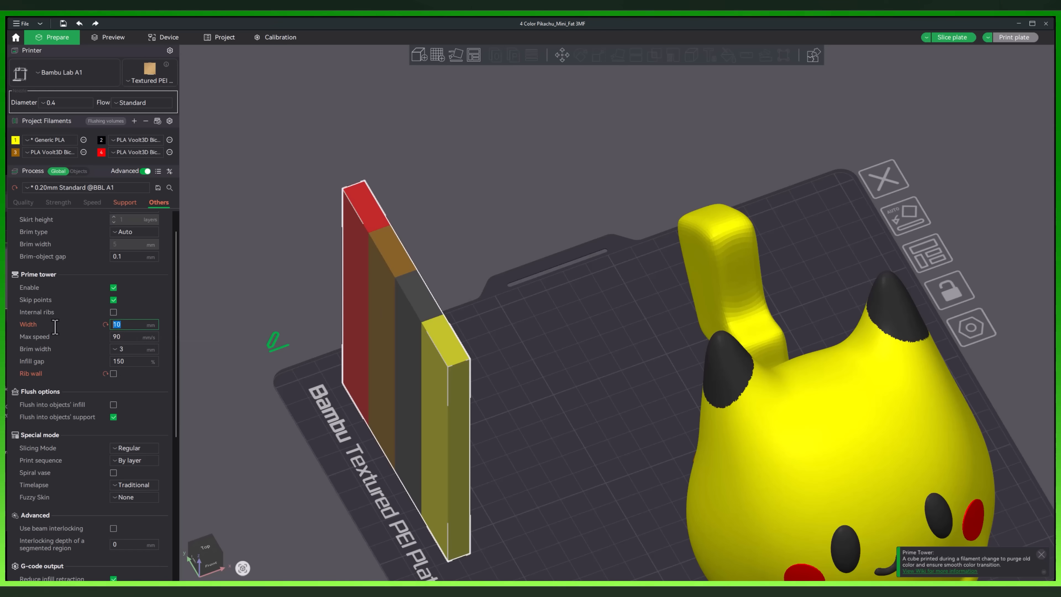
type("50")
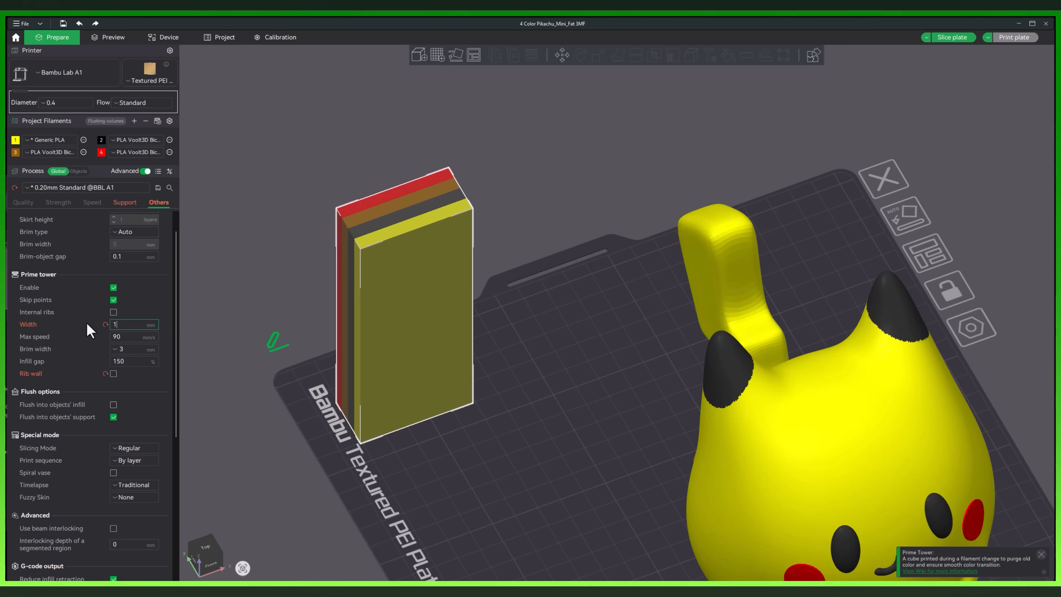
type("0")
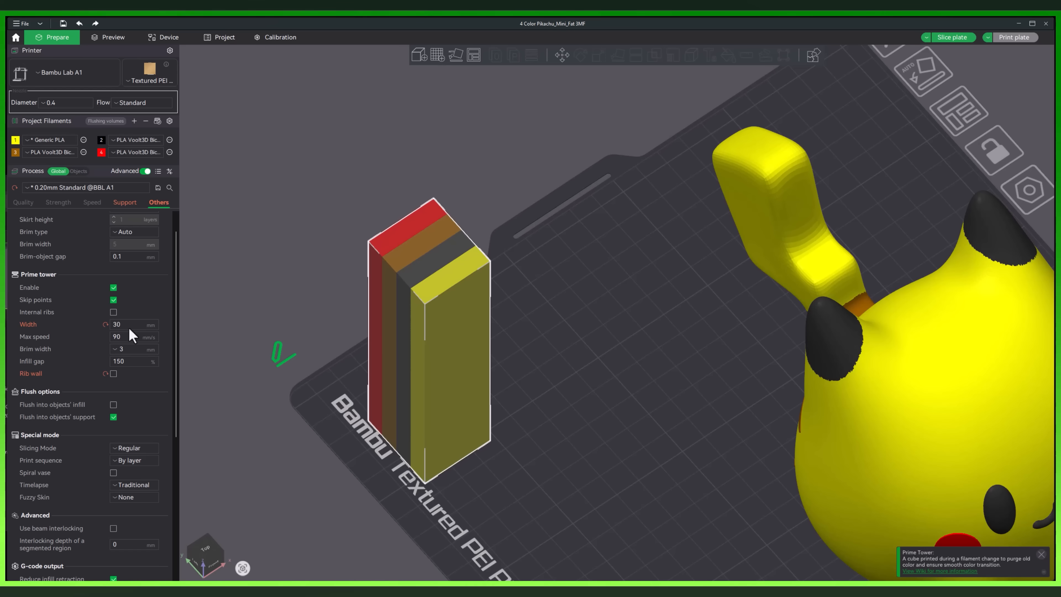
mouse_move(45, 374)
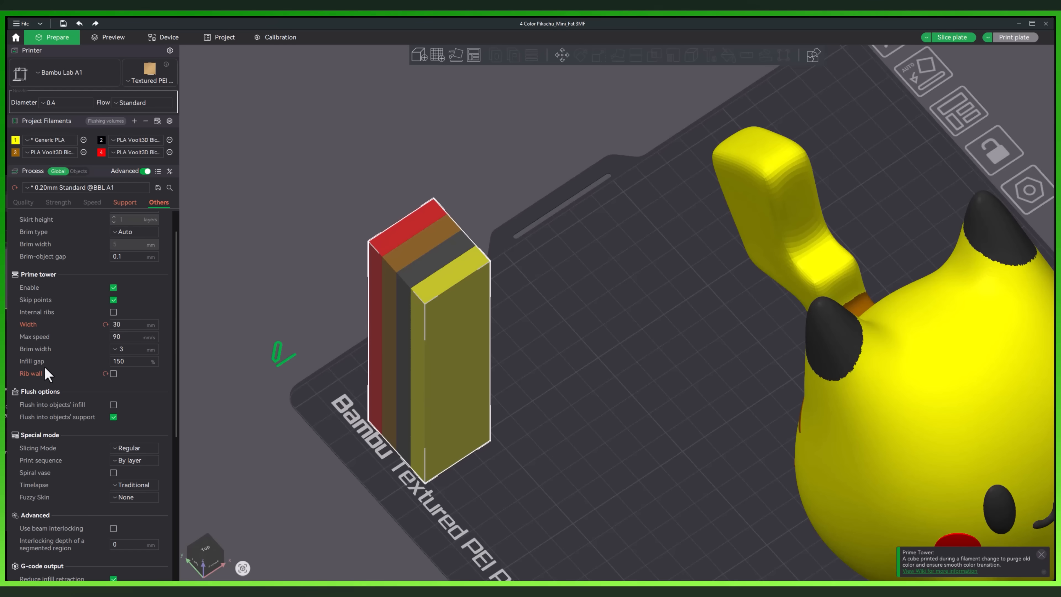
mouse_move(17, 381)
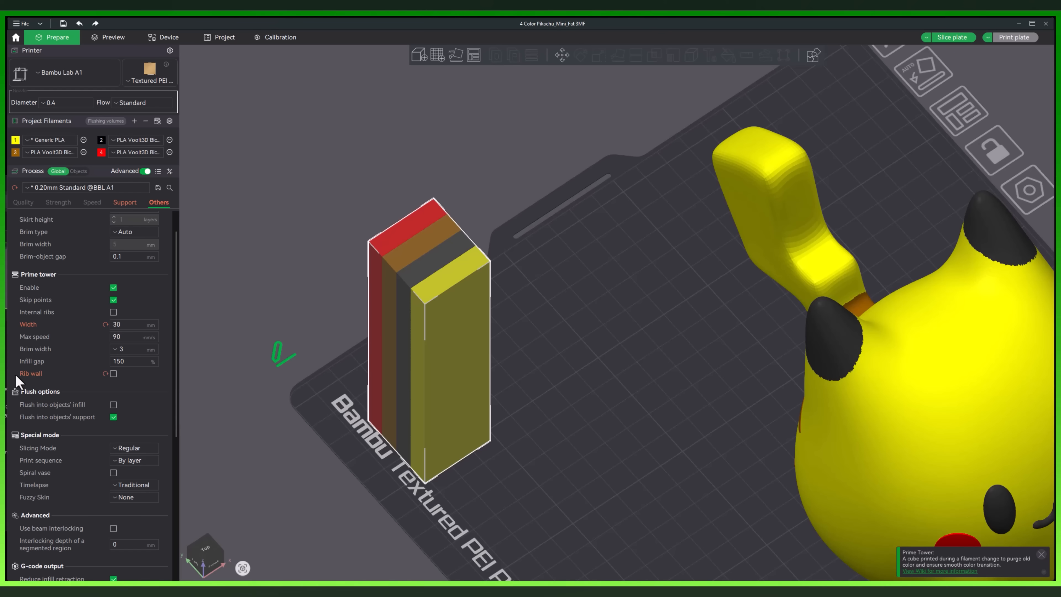
mouse_move(113, 385)
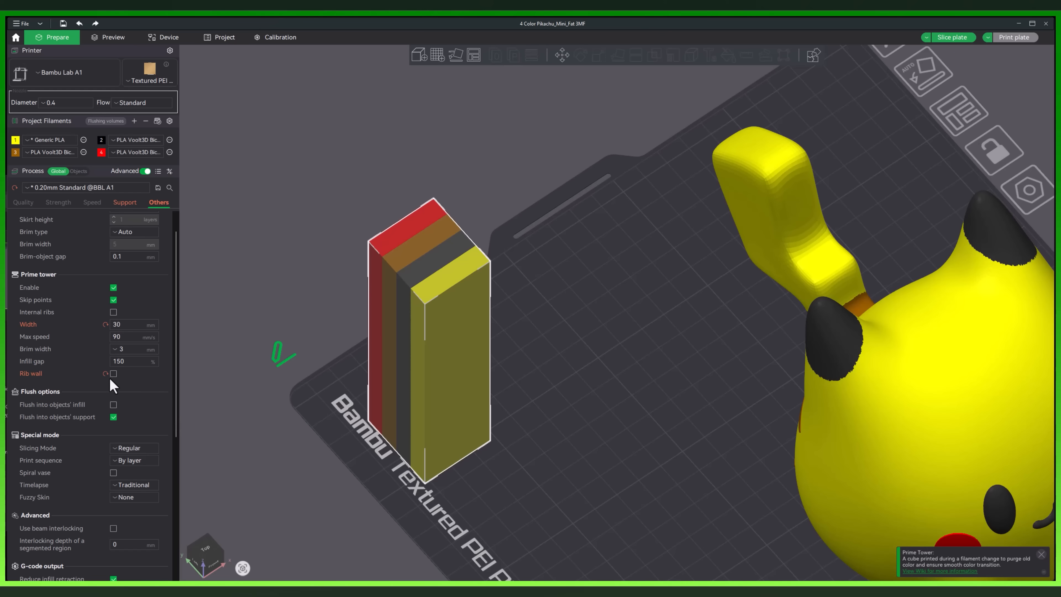
Return to the sliced preview and rewind the layer to the prime tower's wipe lines.
left_click(112, 37)
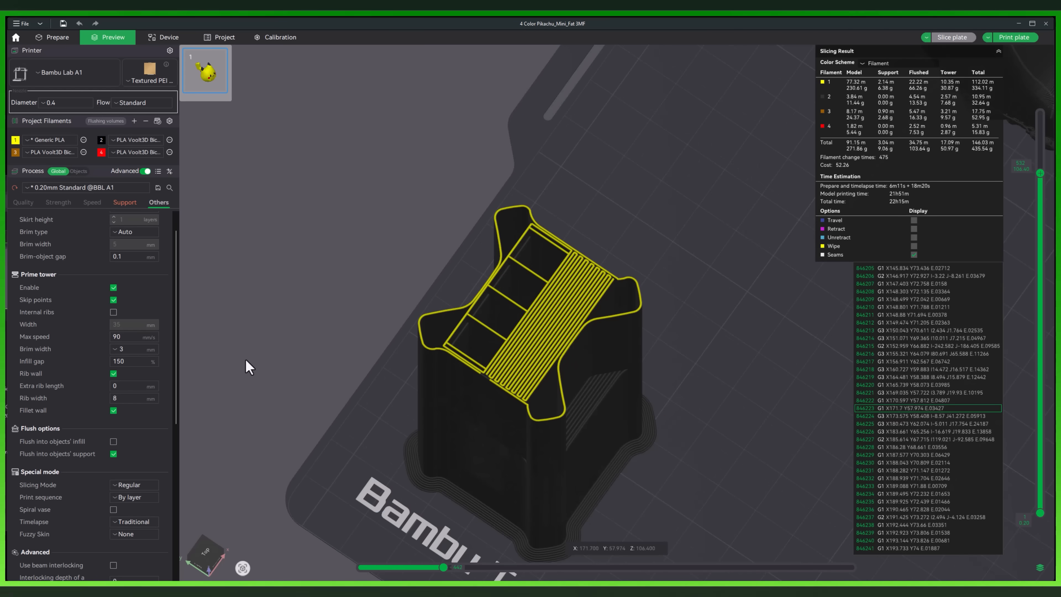
left_click_drag(443, 567, 443, 567)
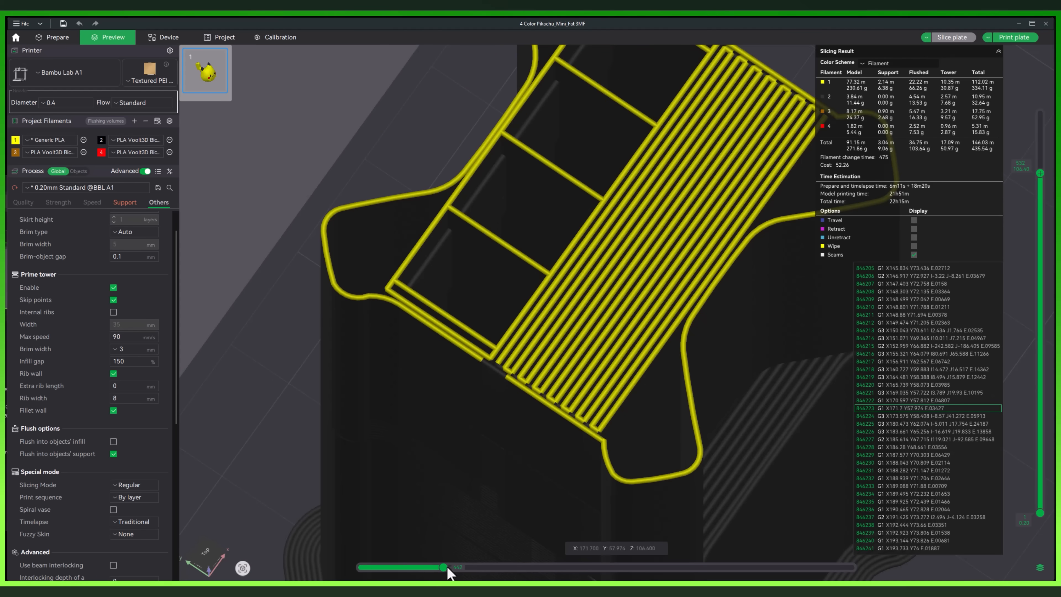
left_click_drag(443, 567, 437, 567)
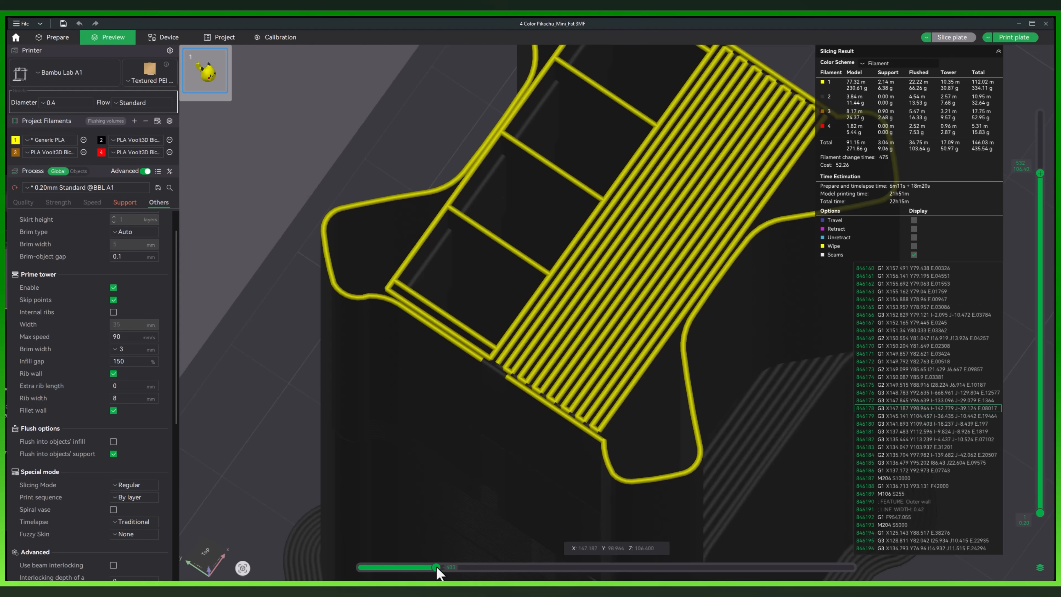
left_click_drag(436, 567, 427, 567)
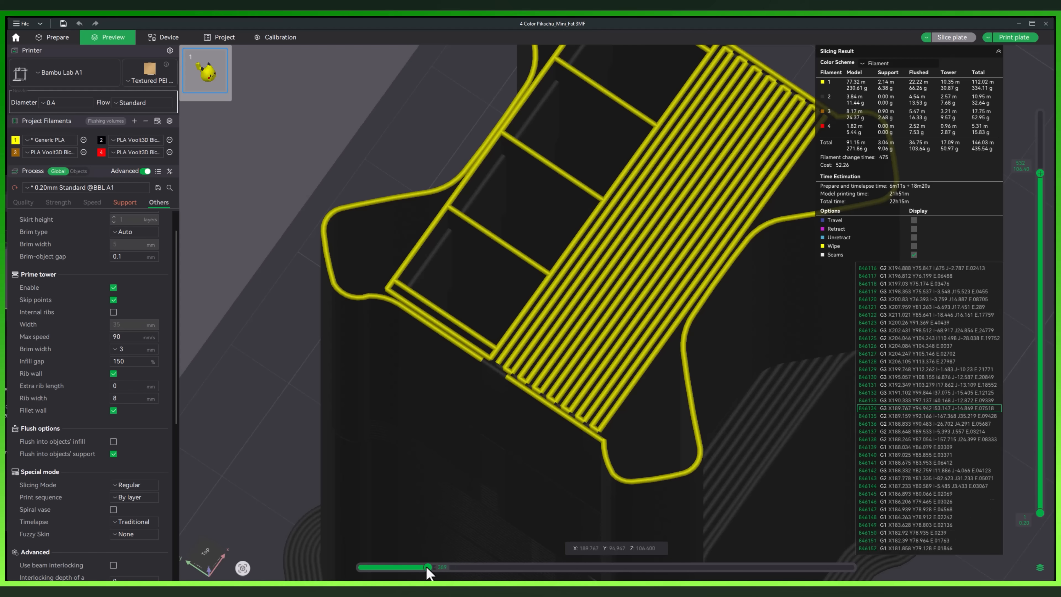
left_click_drag(431, 567, 402, 567)
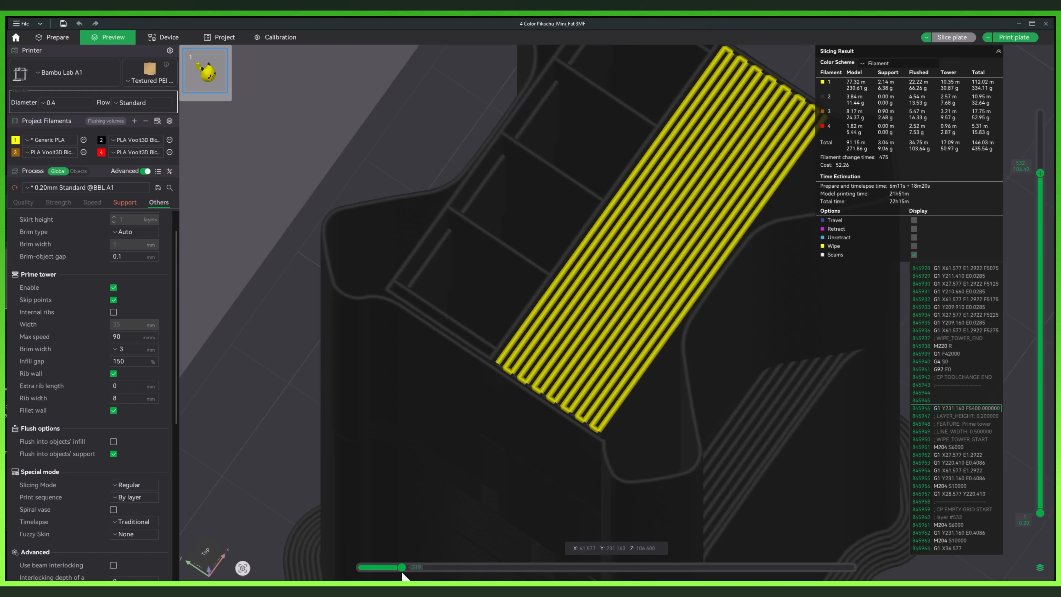